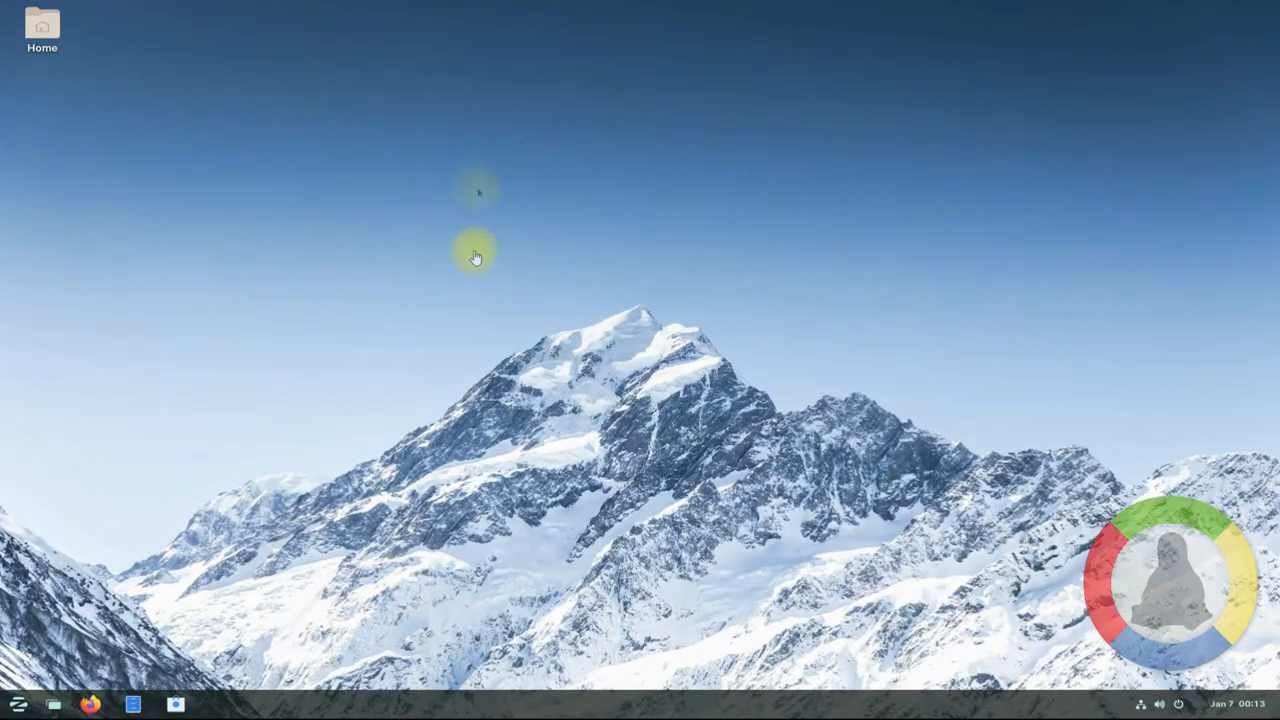
# Run 'sudo apt update && sudo apt upgrade' in GNOME Terminal.
pyautogui.click(476, 252)
pyautogui.write('s')
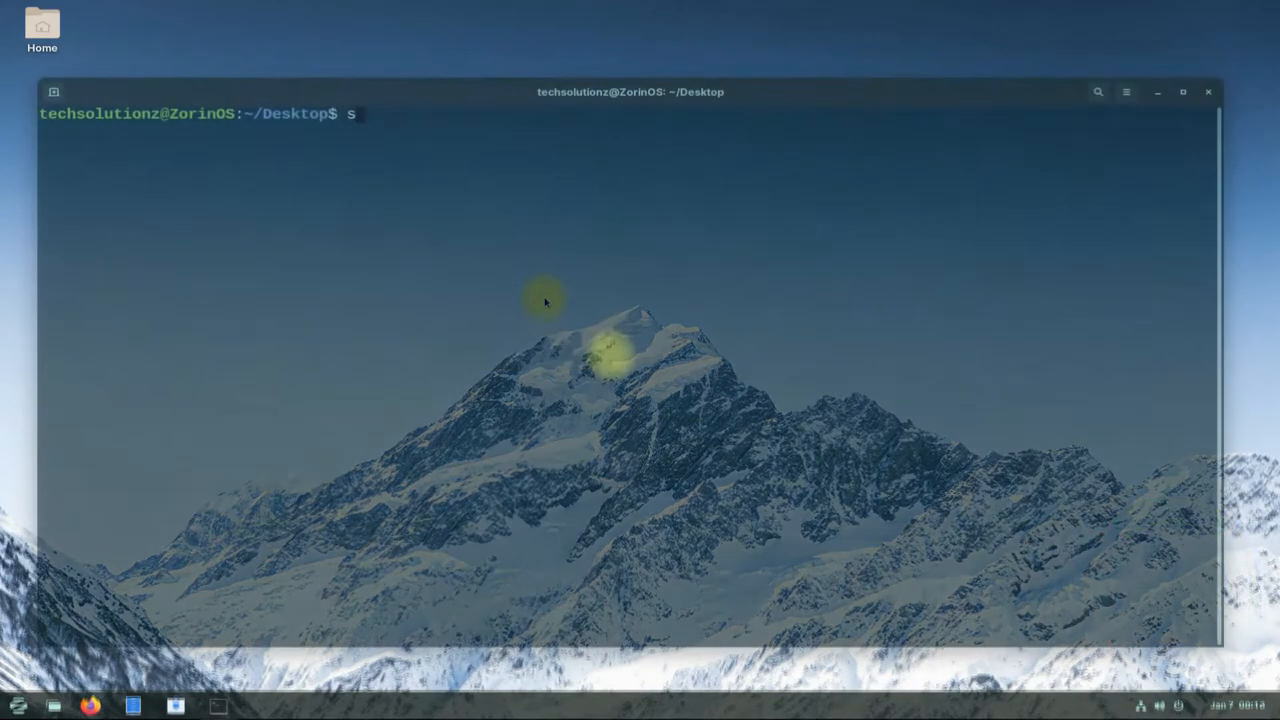
pyautogui.write('udo apt upda')
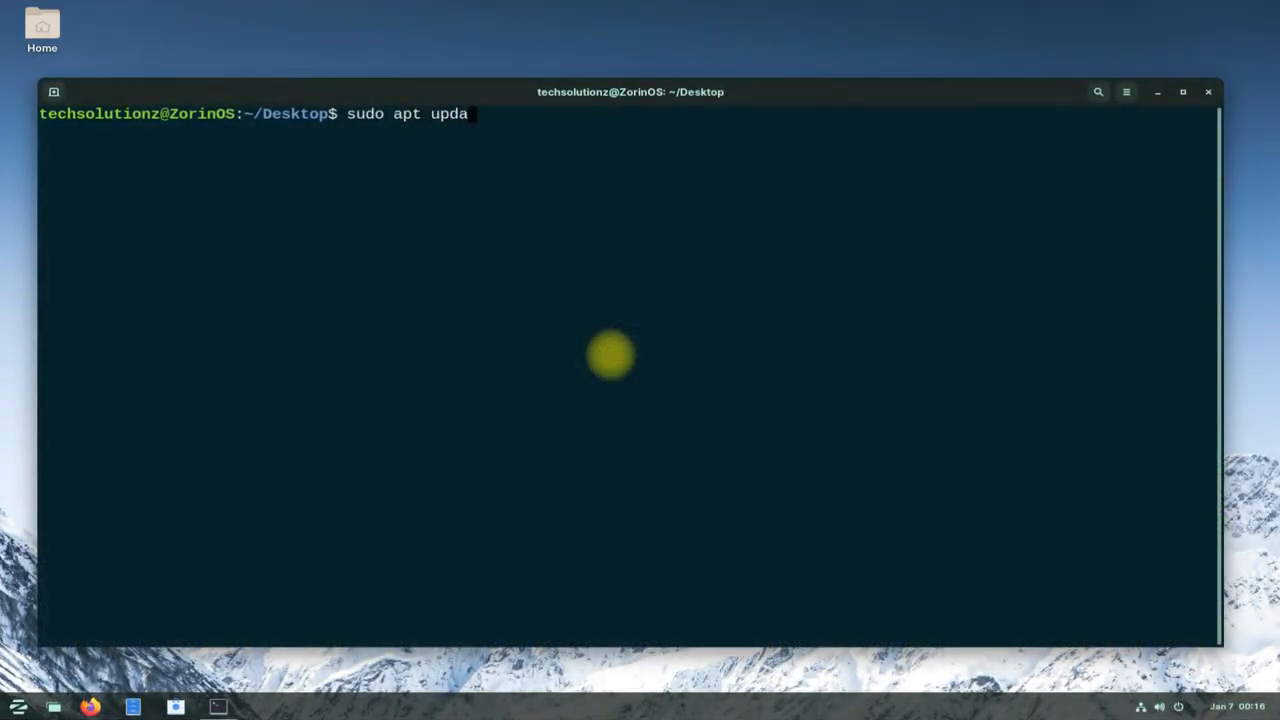
pyautogui.write('te &&')
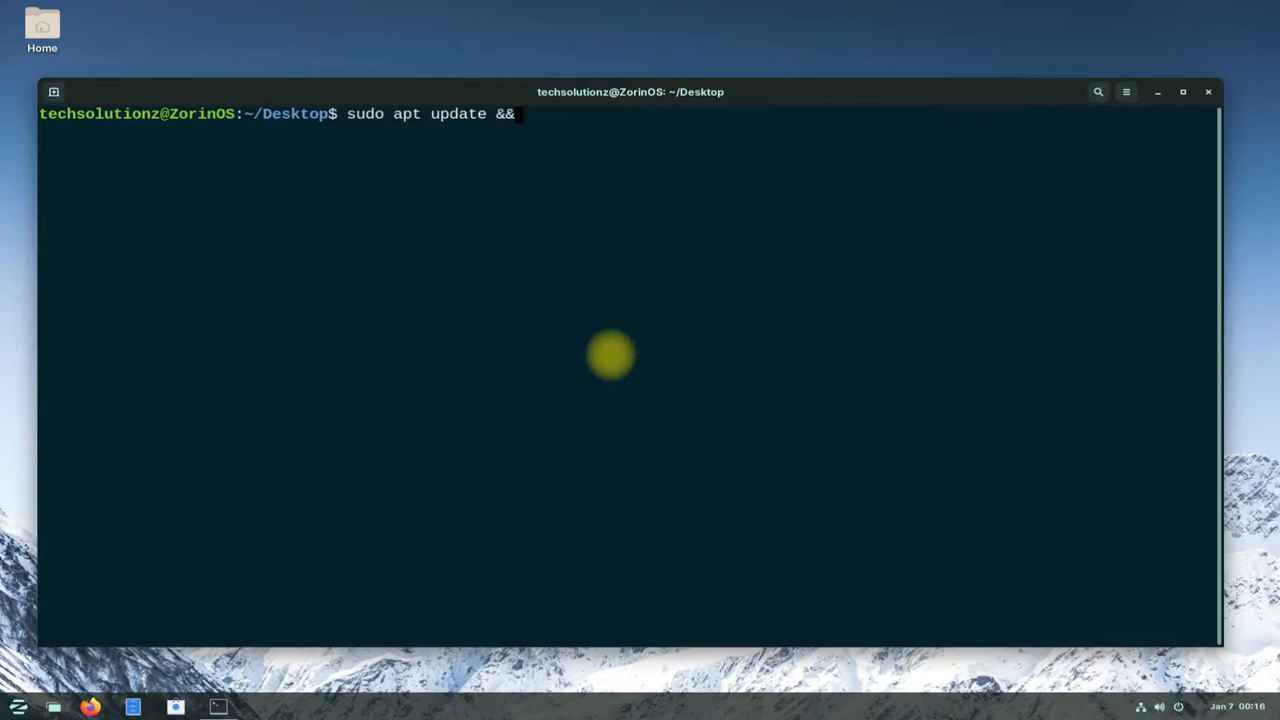
pyautogui.write('sudo apt upgrade')
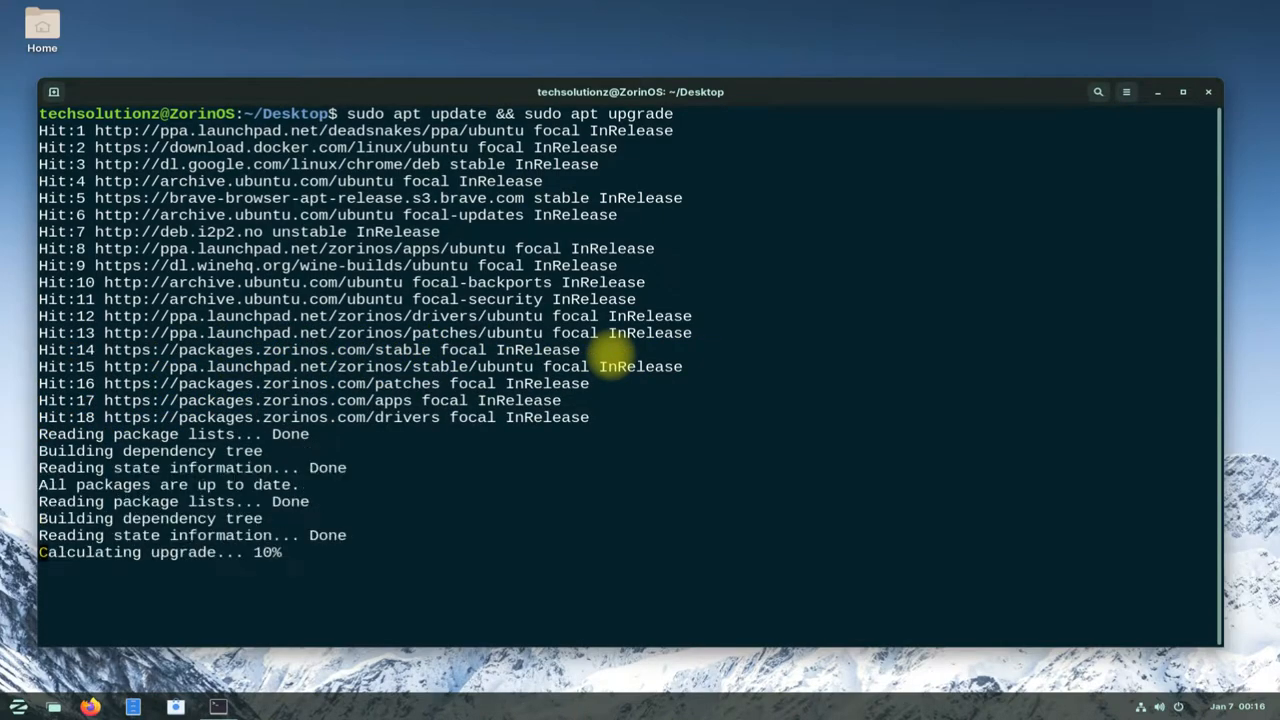
pyautogui.write('cle')
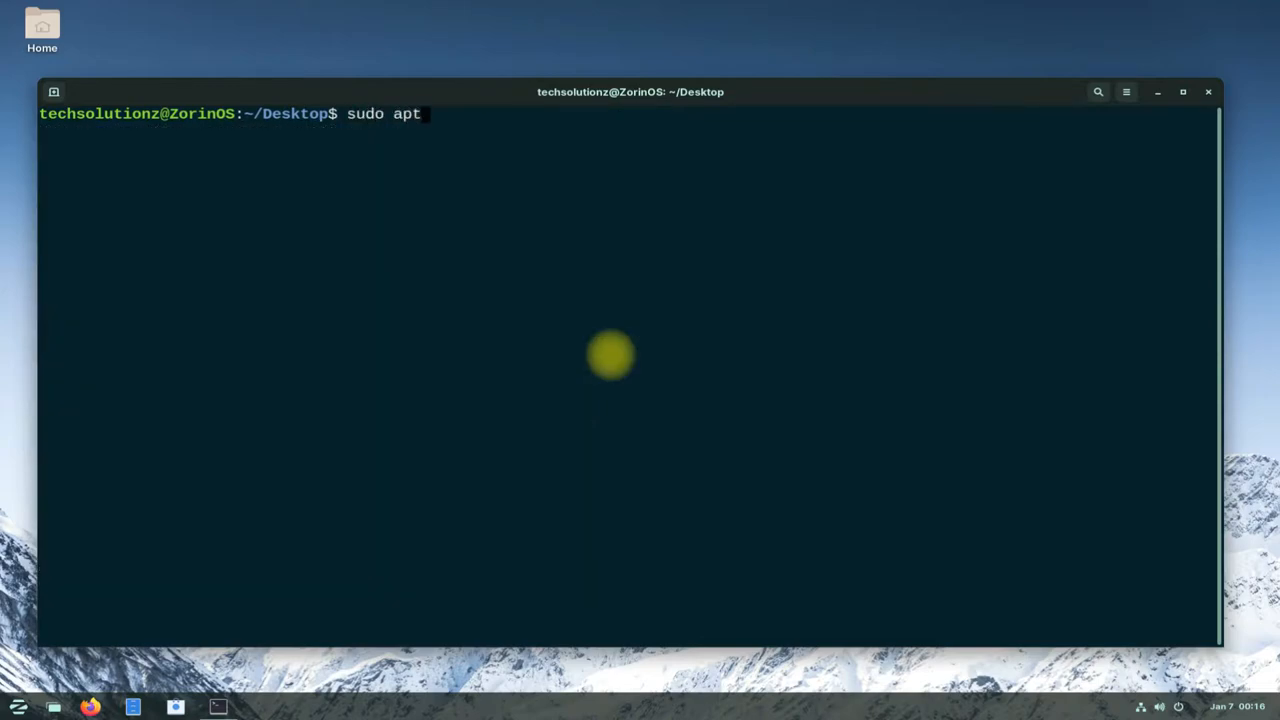
# Install PlayOnLinux with 'sudo apt install playonlinux', confirming the prompt with Y.
pyautogui.write('install')
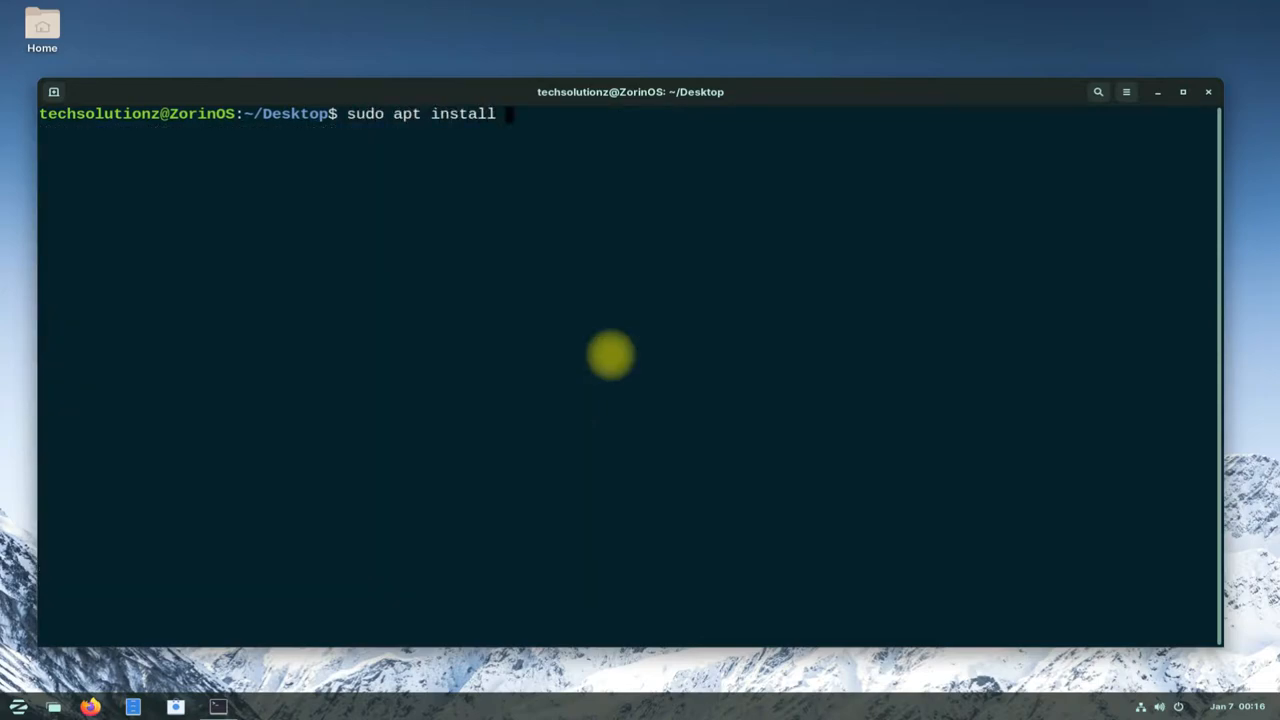
pyautogui.write('playonlinux')
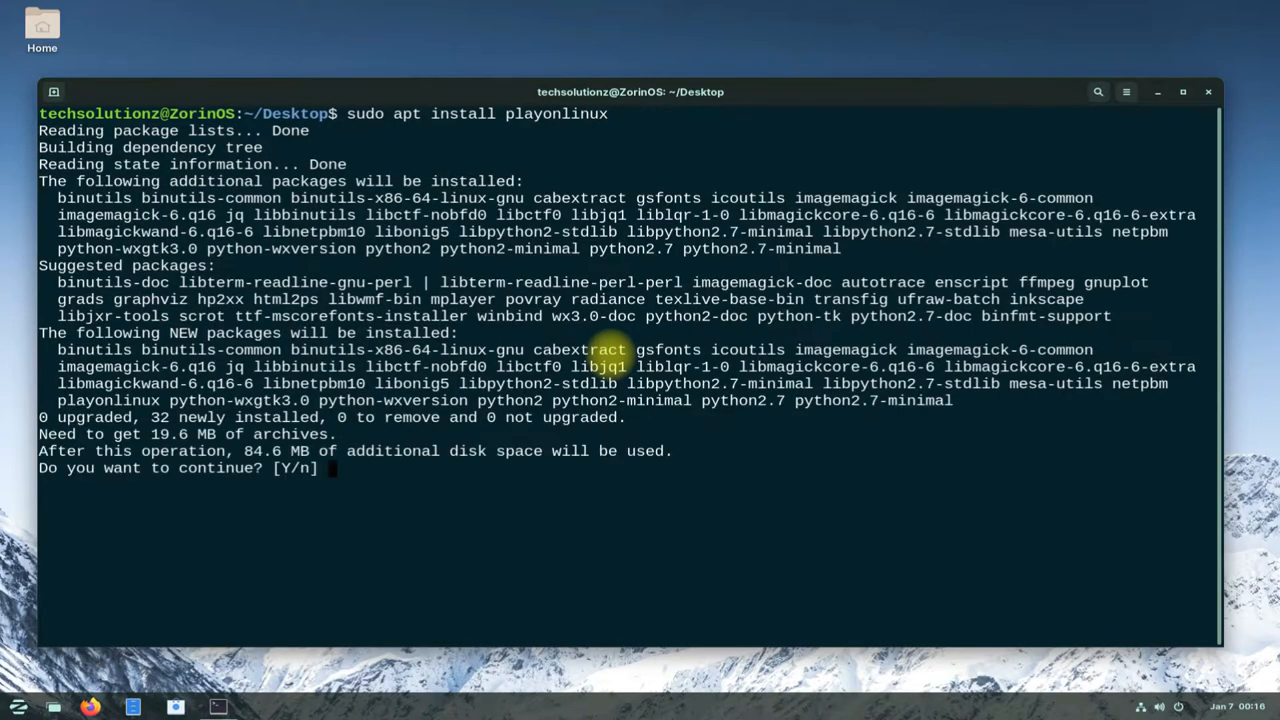
pyautogui.write('Y')
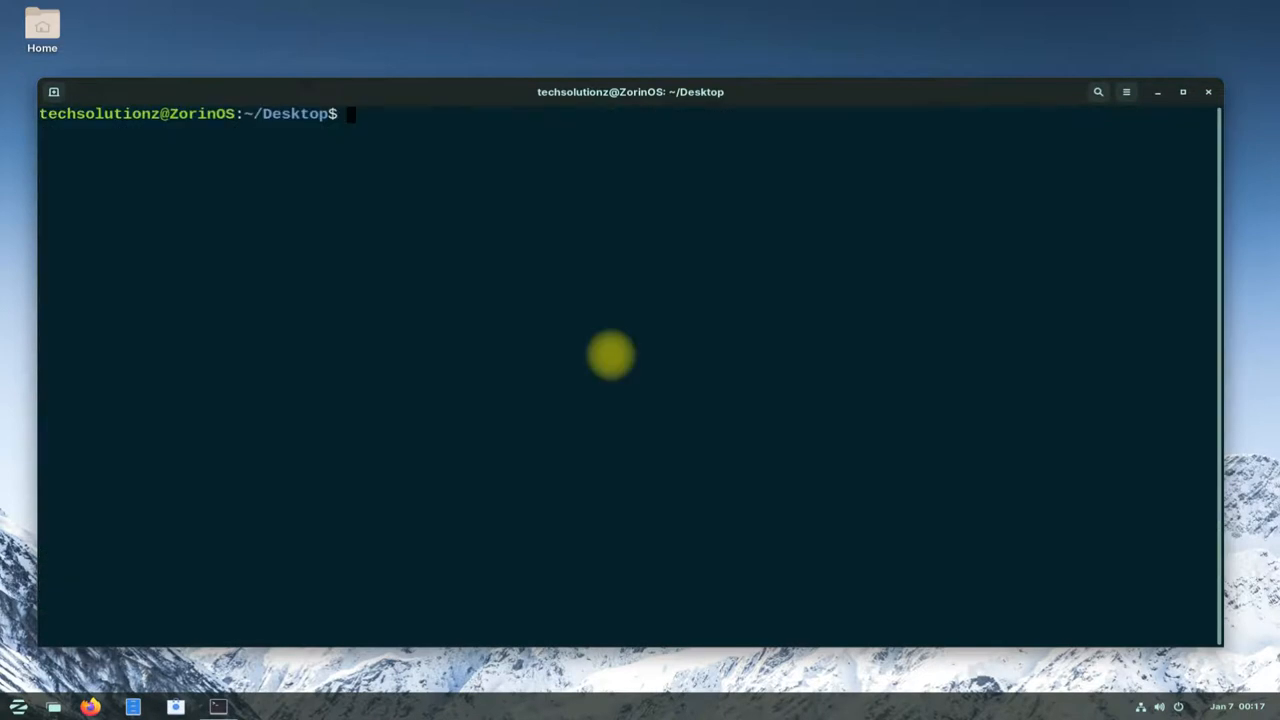
pyautogui.write('playonli')
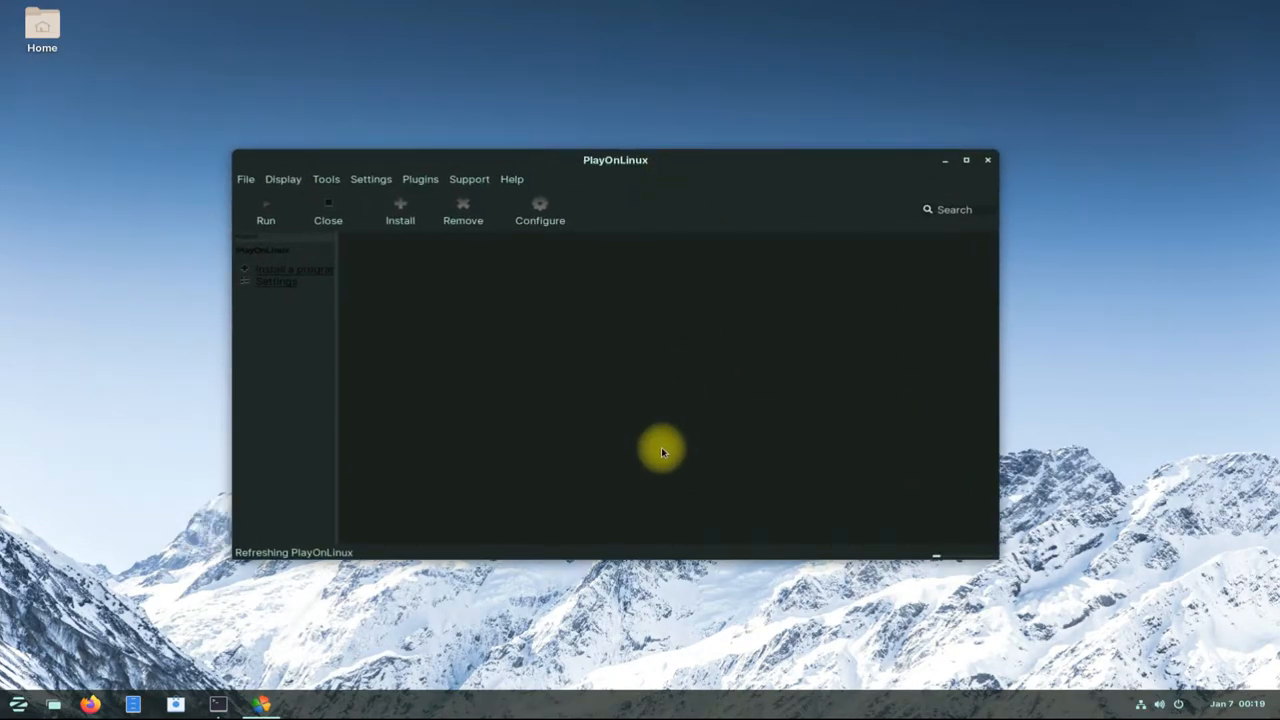
pyautogui.moveTo(963, 578)
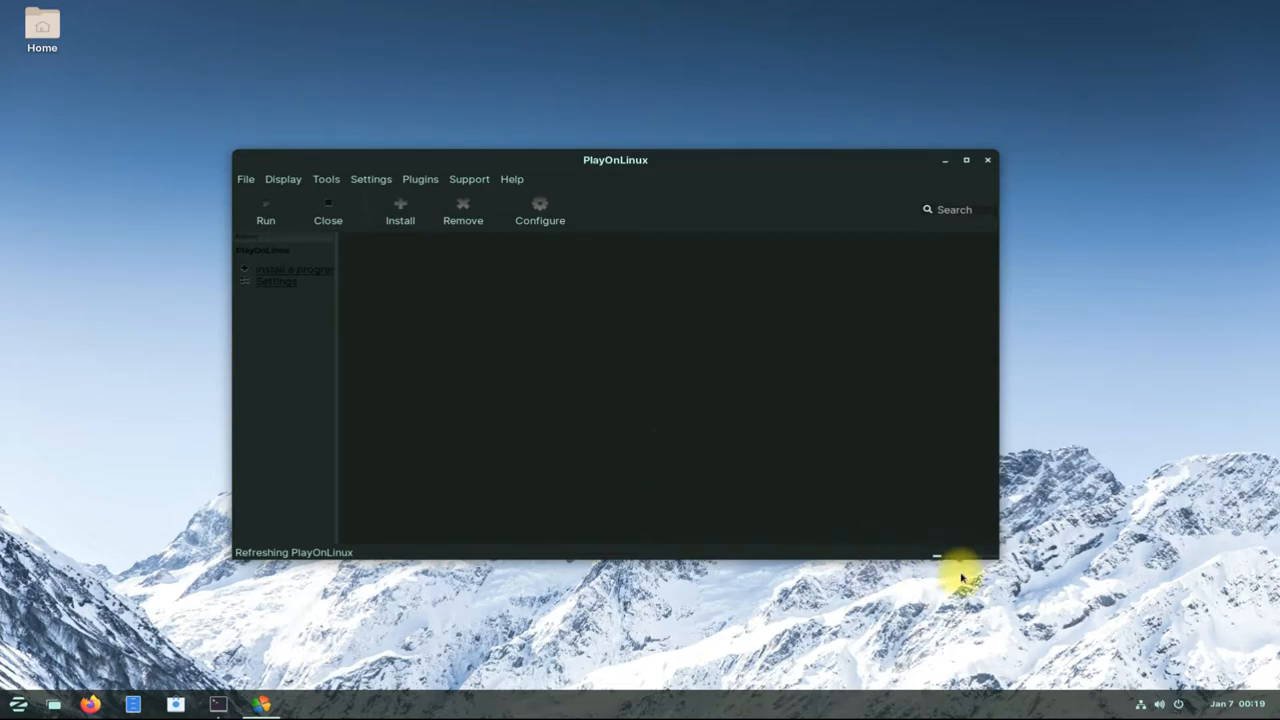
pyautogui.moveTo(495, 228)
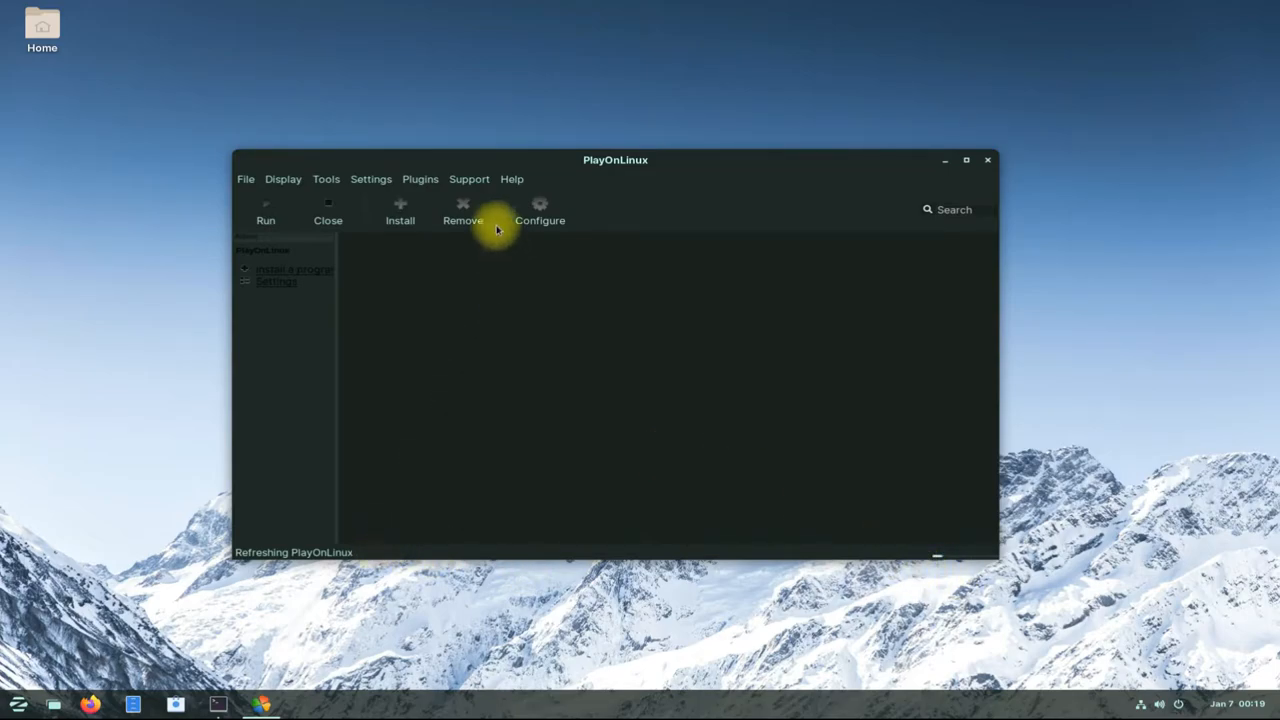
pyautogui.moveTo(558, 200)
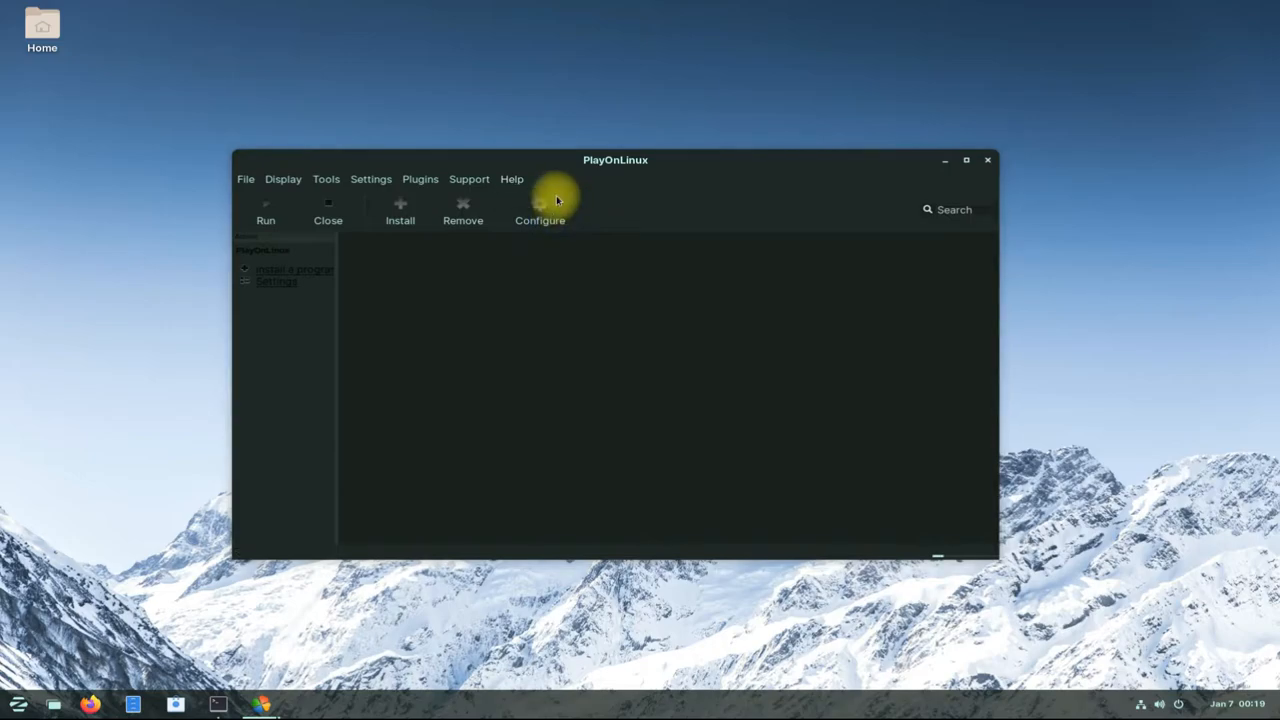
# Check PlayOnLinux version 4.3.4 in the About dialog, then bring up the Install menu.
pyautogui.click(511, 179)
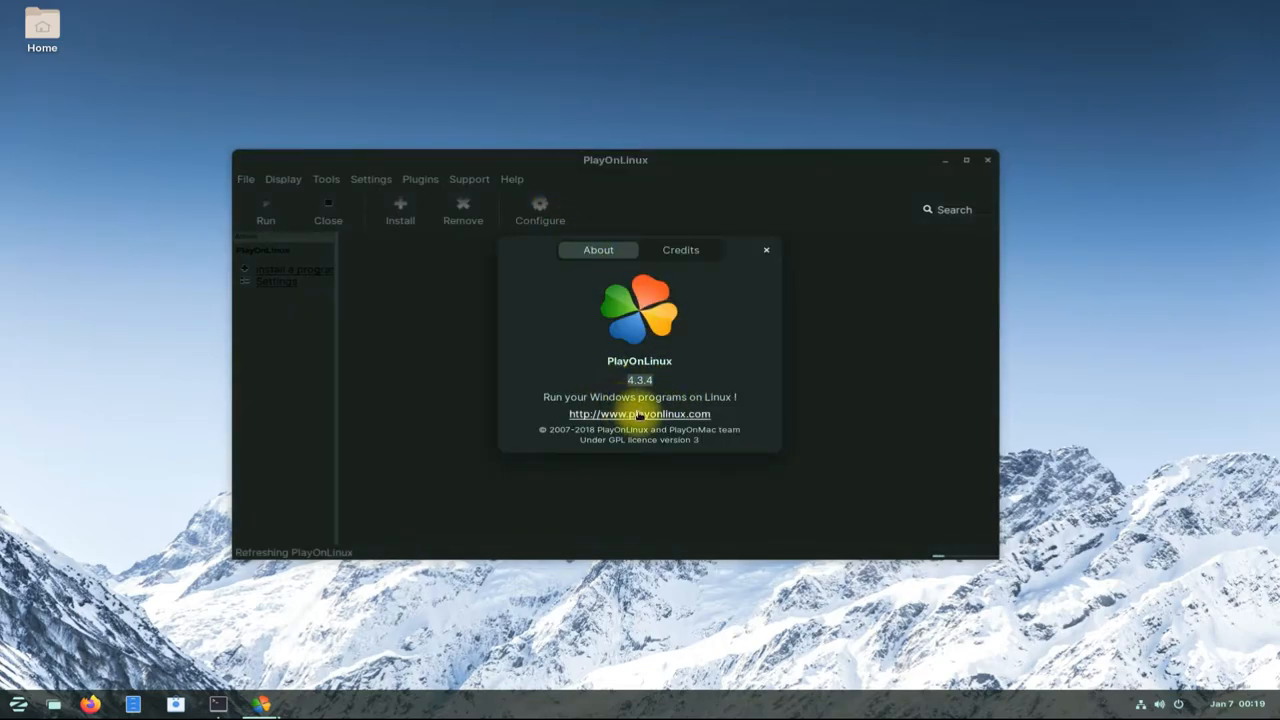
pyautogui.moveTo(768, 250)
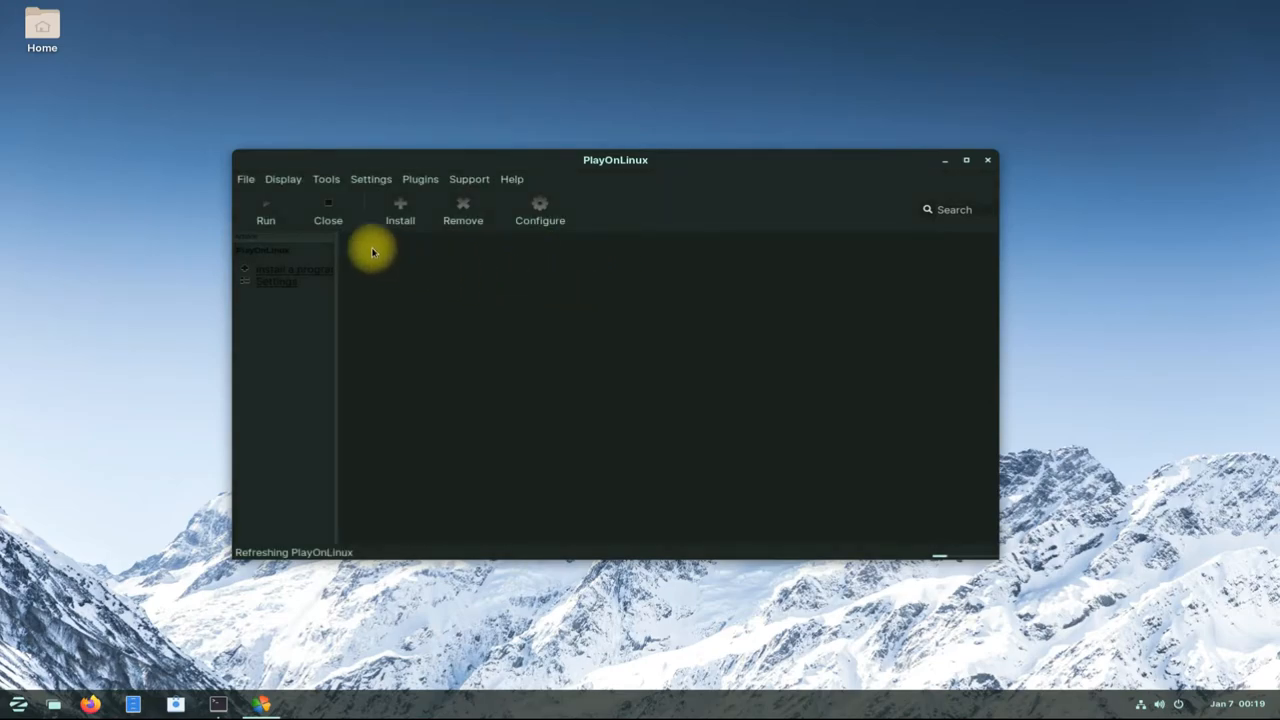
pyautogui.click(400, 210)
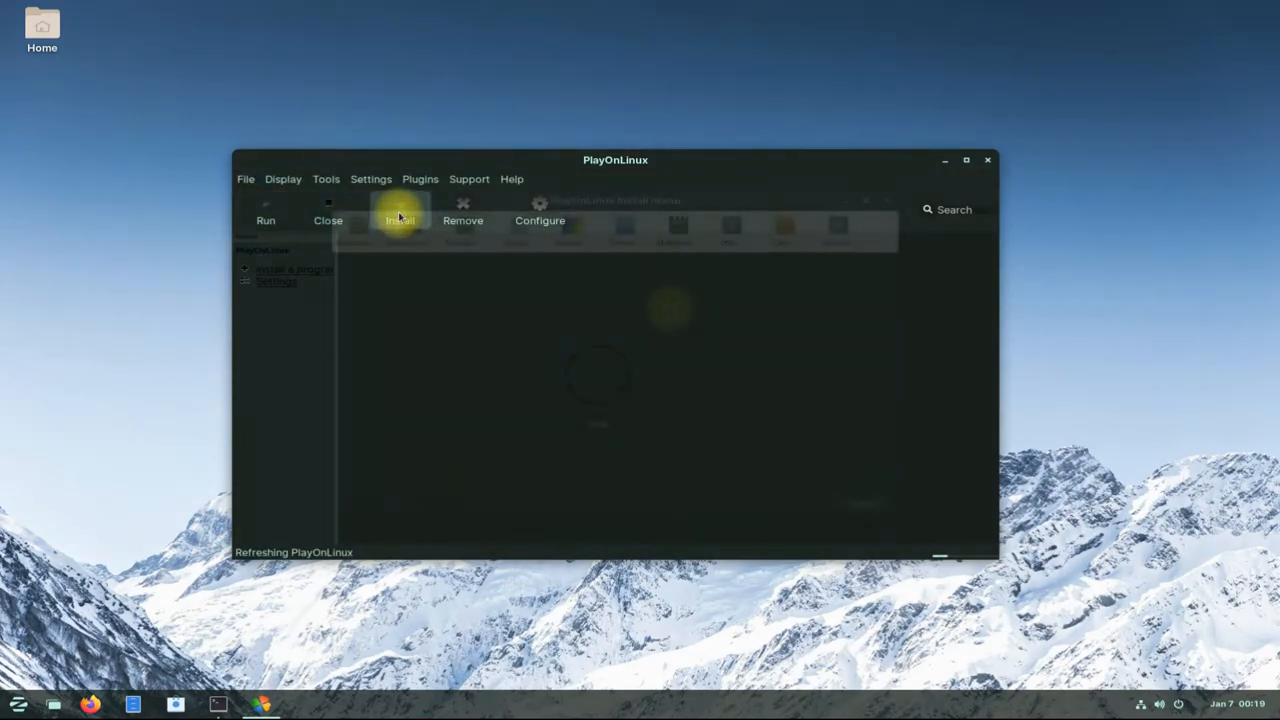
# View the Education, Internet, Office and next category lists, returning to Education.
pyautogui.click(399, 212)
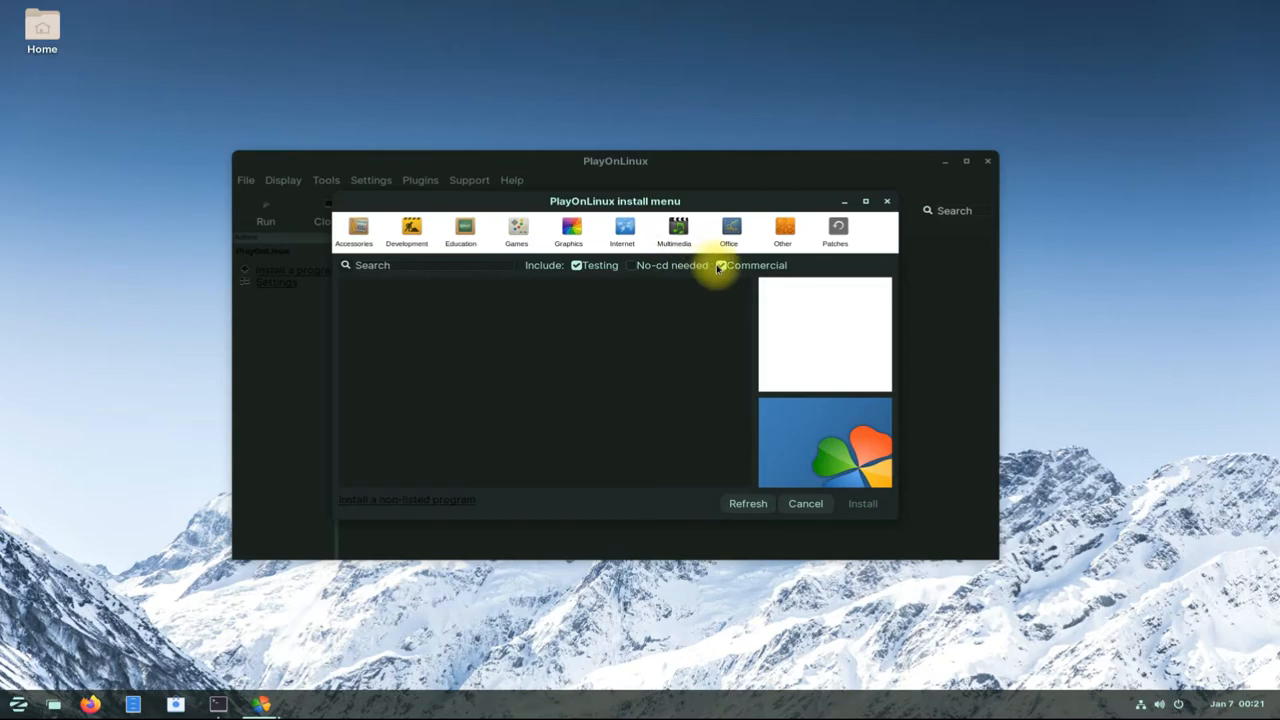
pyautogui.click(461, 230)
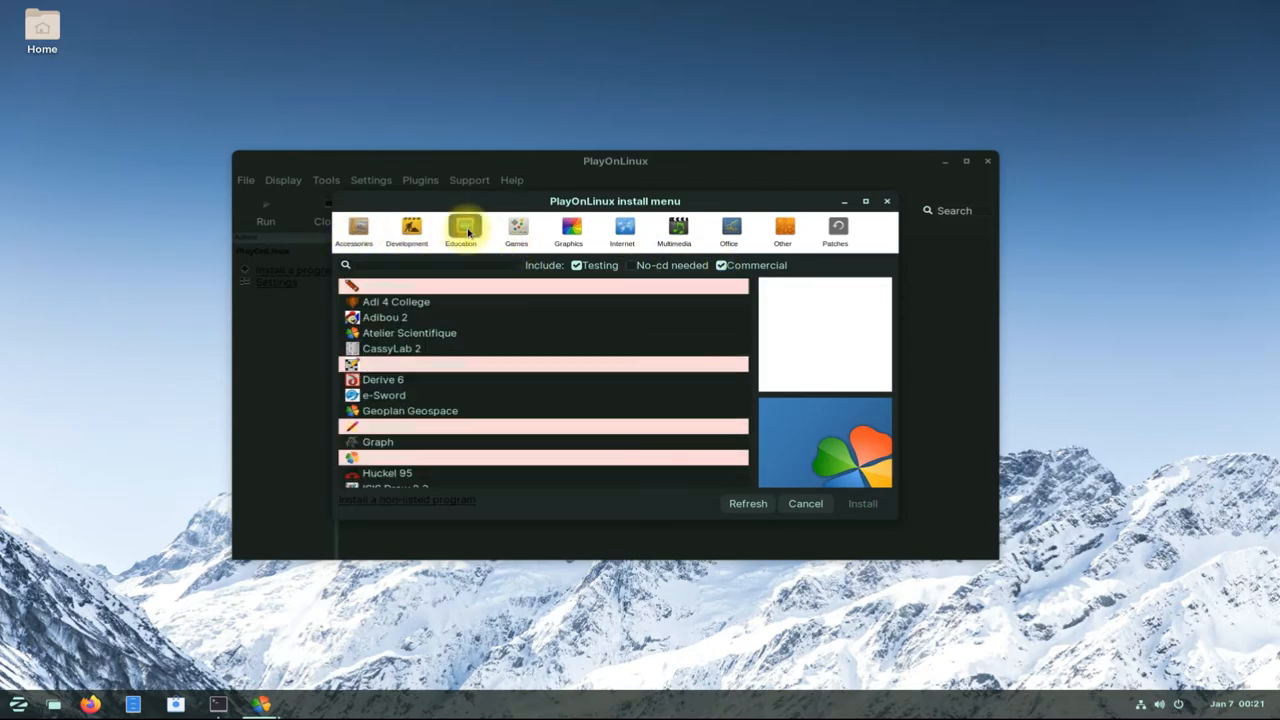
pyautogui.click(622, 230)
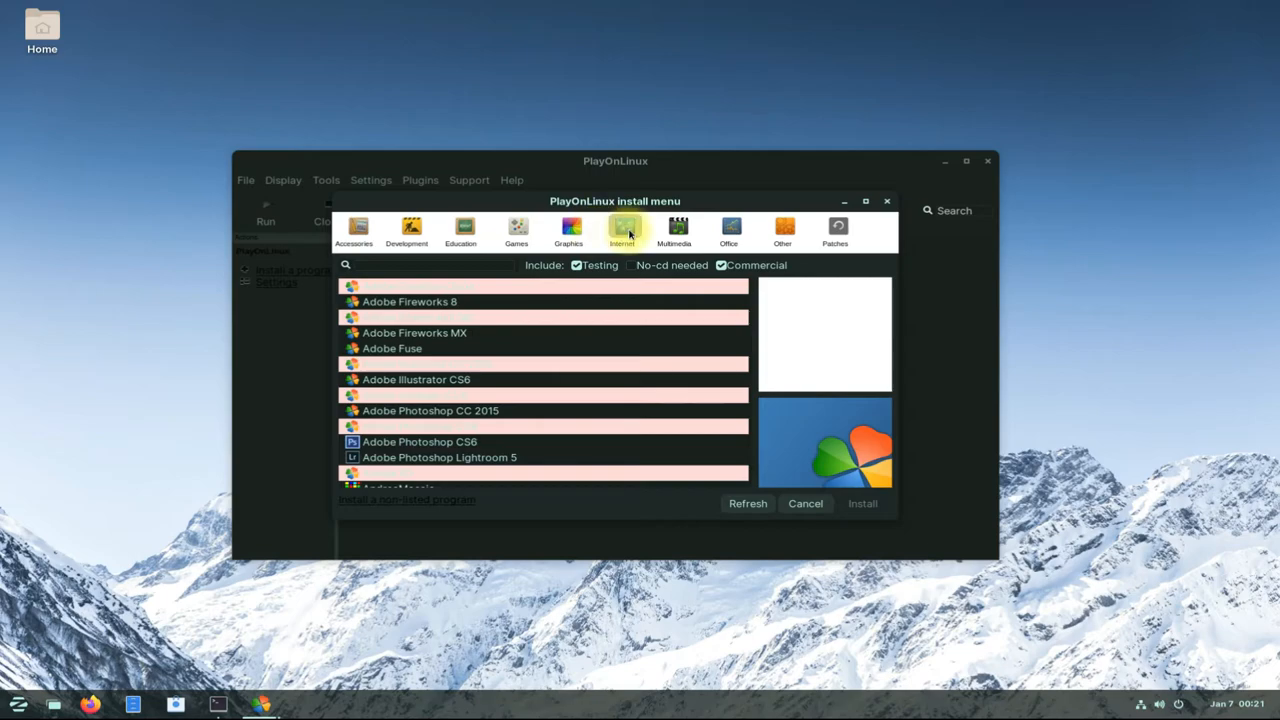
pyautogui.click(729, 230)
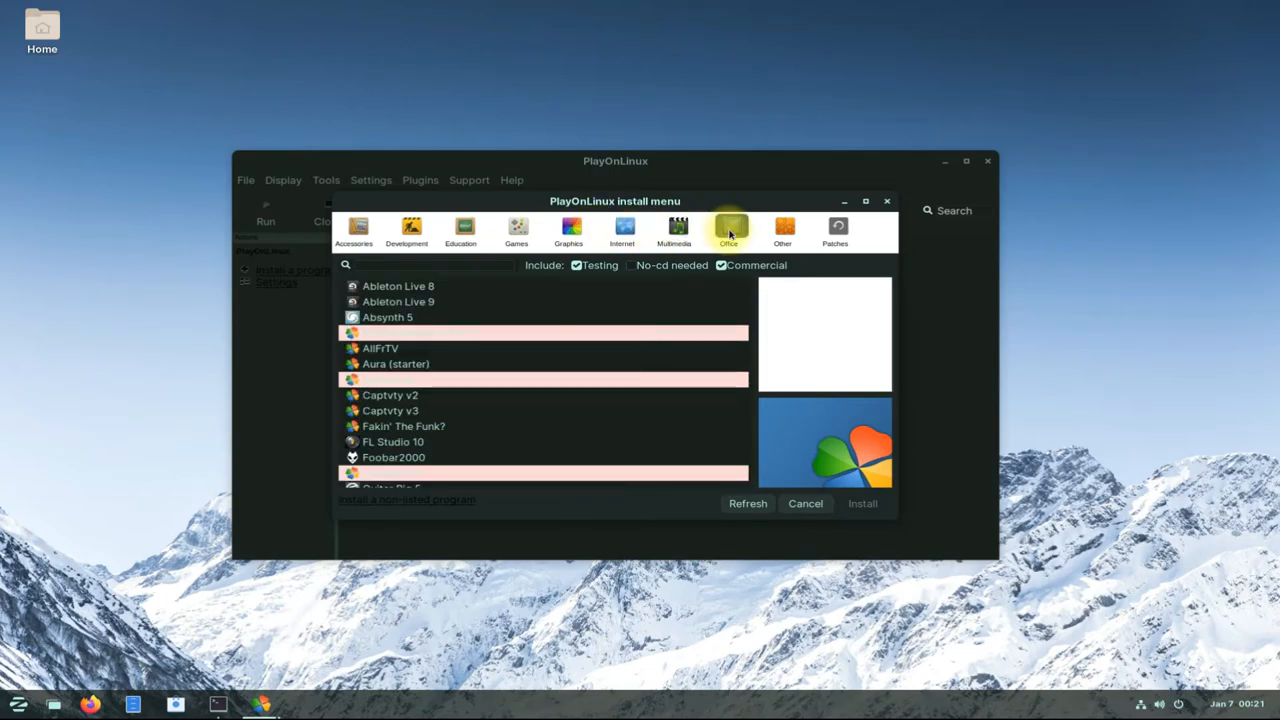
pyautogui.click(835, 230)
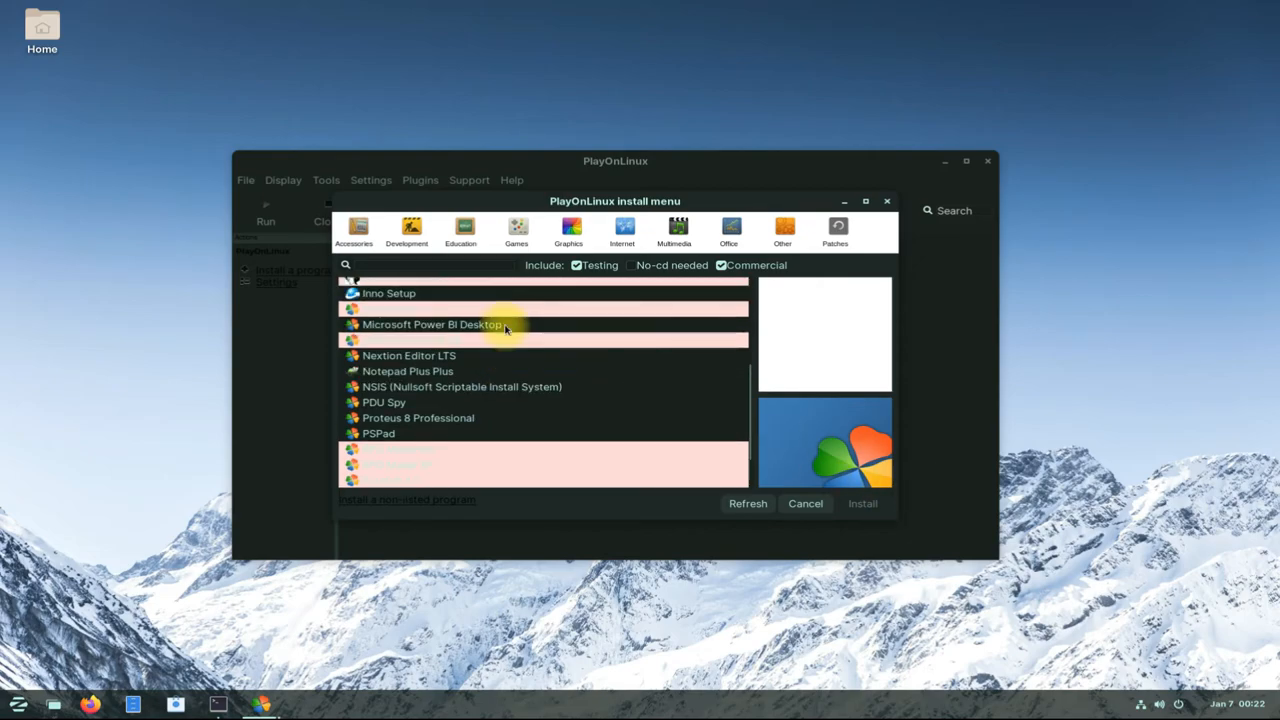
pyautogui.click(461, 230)
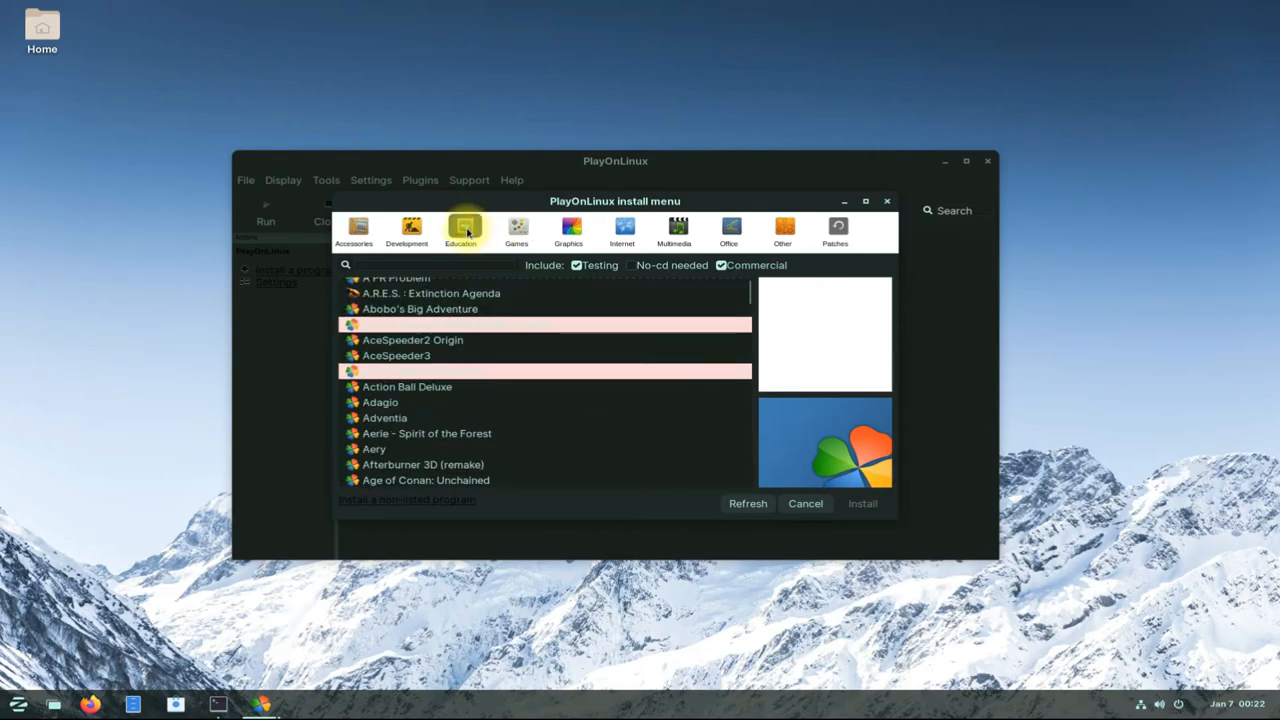